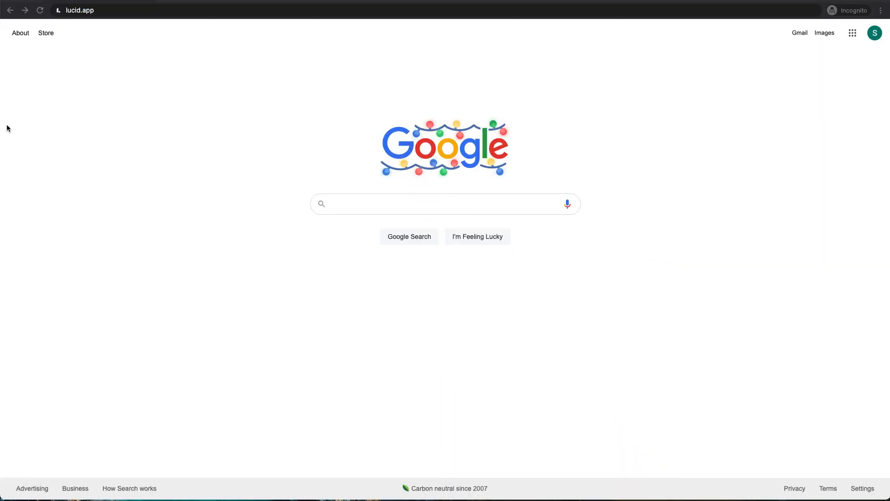
# Step: Go to lucid.app and create a new blank Lucidchart document from the dashboard
pyautogui.click(79, 10)
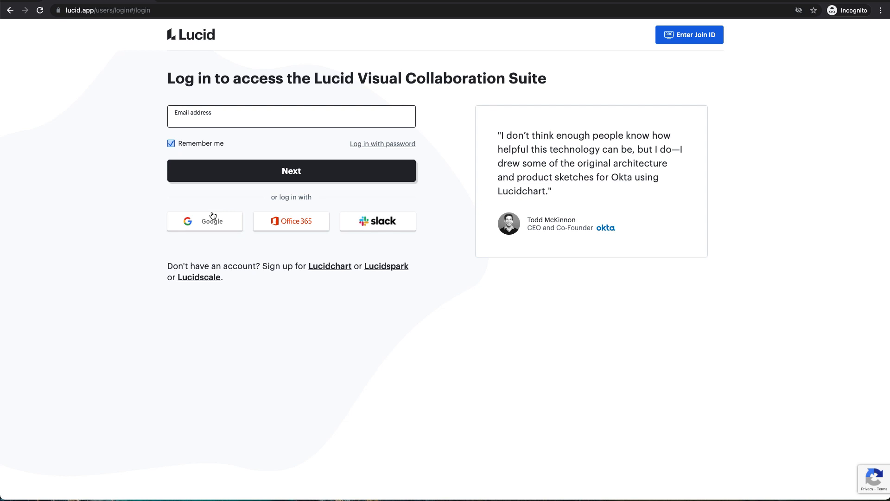
pyautogui.moveTo(241, 231)
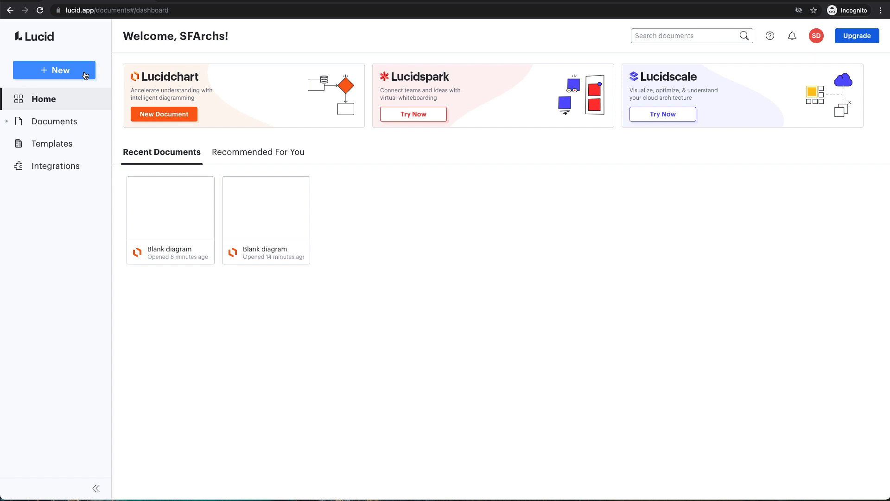
pyautogui.click(54, 69)
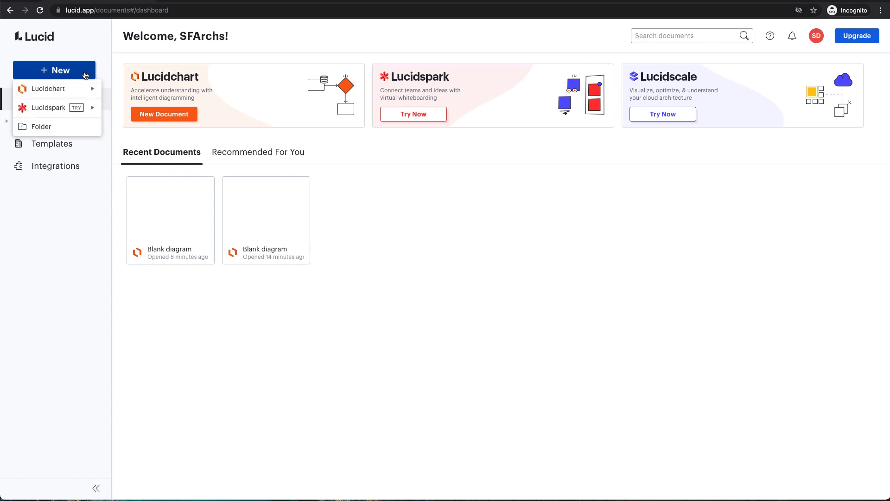
pyautogui.moveTo(48, 89)
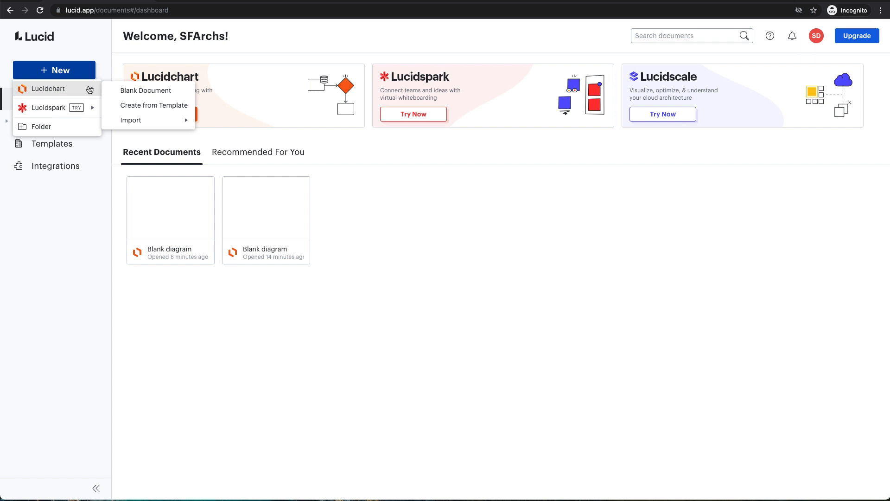
pyautogui.moveTo(147, 90)
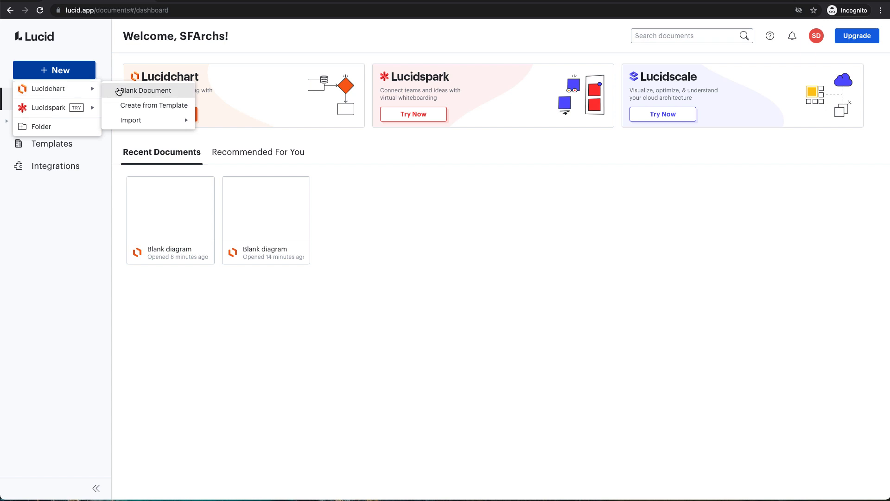
pyautogui.click(146, 90)
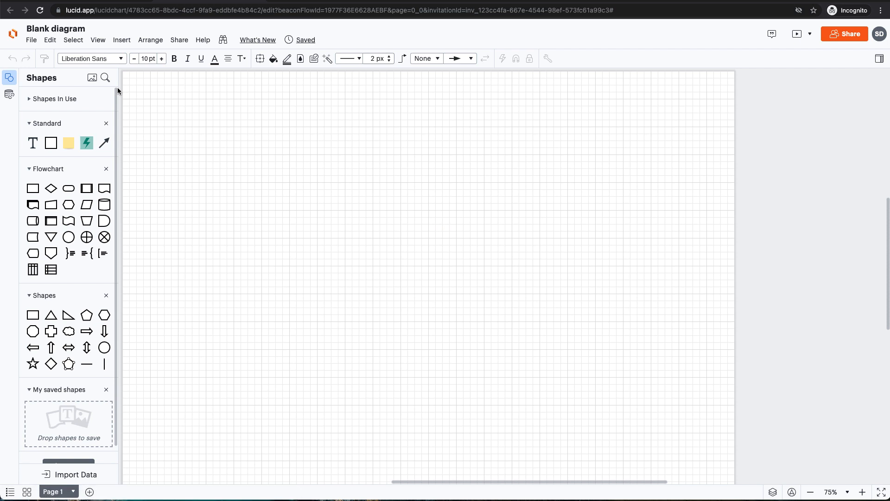
pyautogui.moveTo(75, 128)
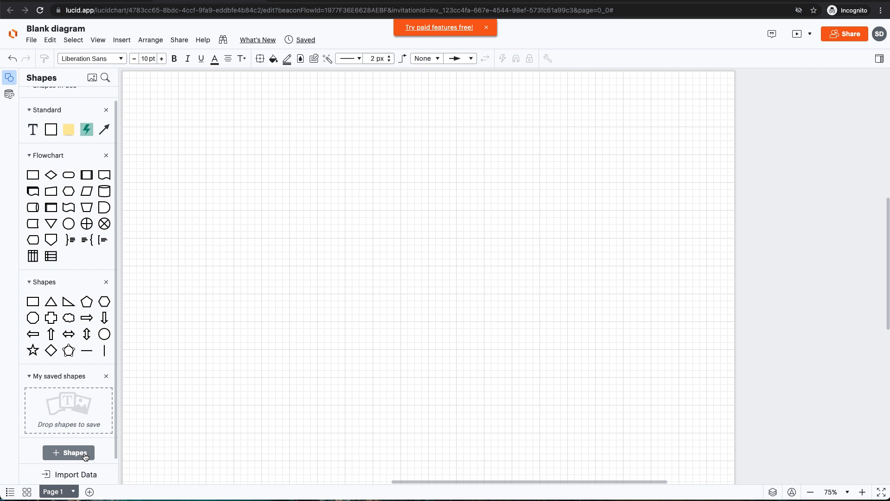
# Step: Add the Salesforce shape library and place its Diagram Title header on the canvas
pyautogui.click(68, 453)
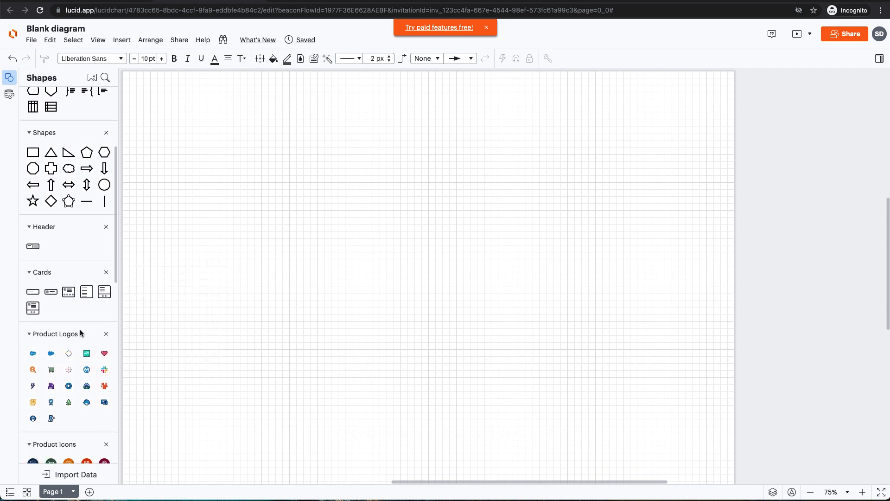
pyautogui.scroll(-3)
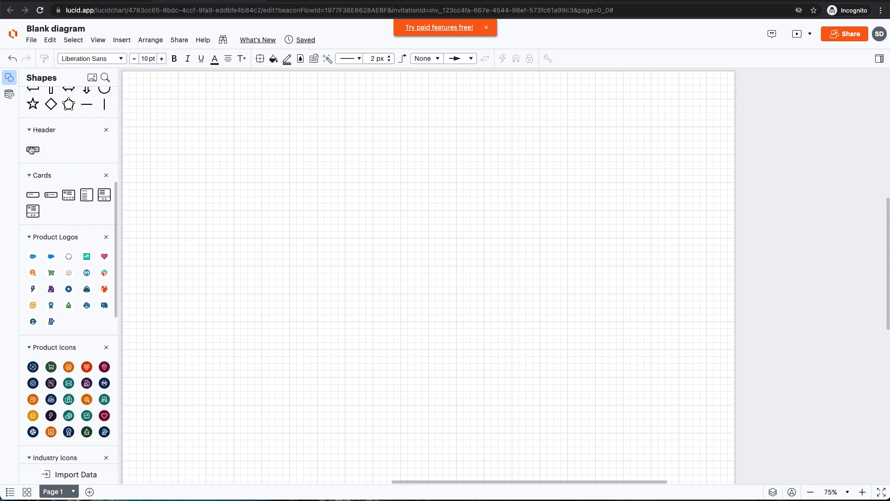
pyautogui.click(33, 150)
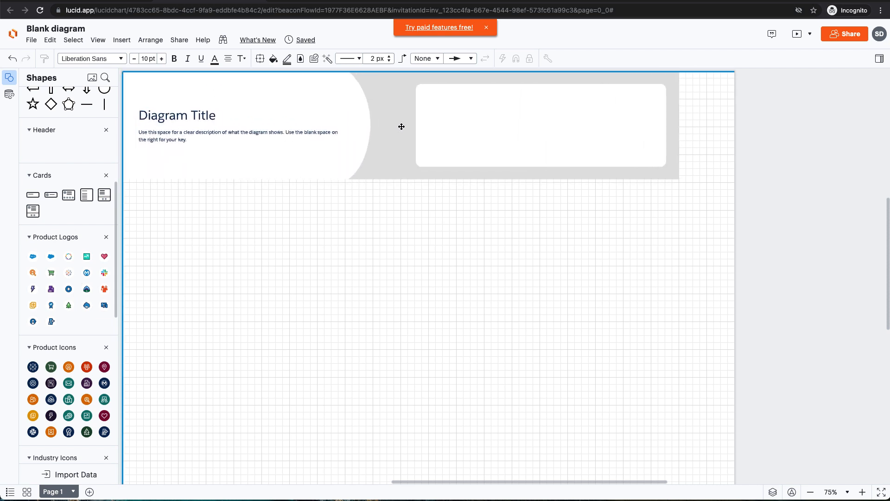